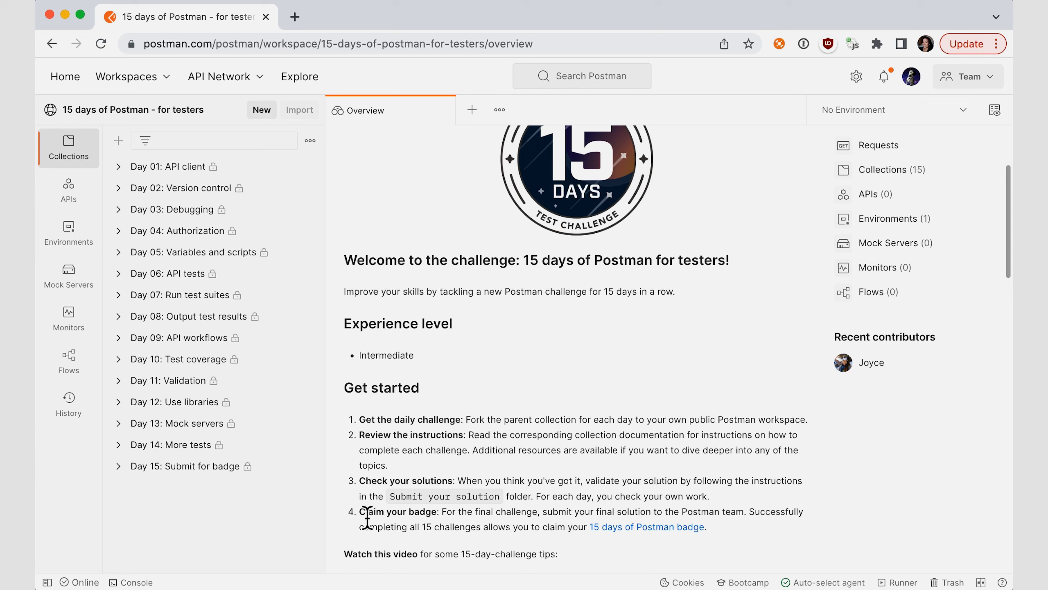
mouse_move(647, 527)
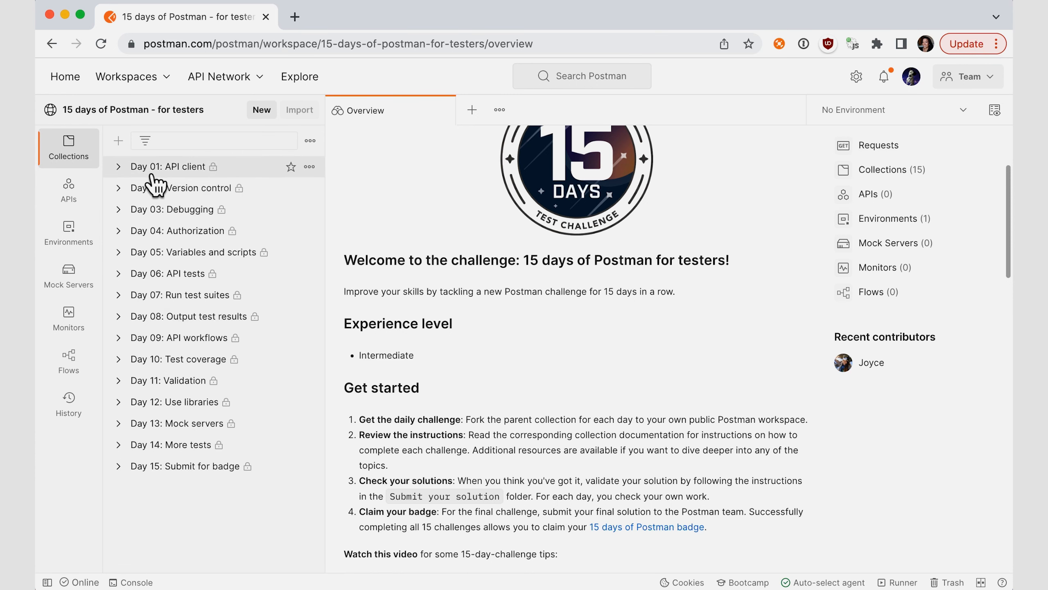
Expand the Day 01: API client collection to show its folders and Day 1 instructions.
left_click(309, 166)
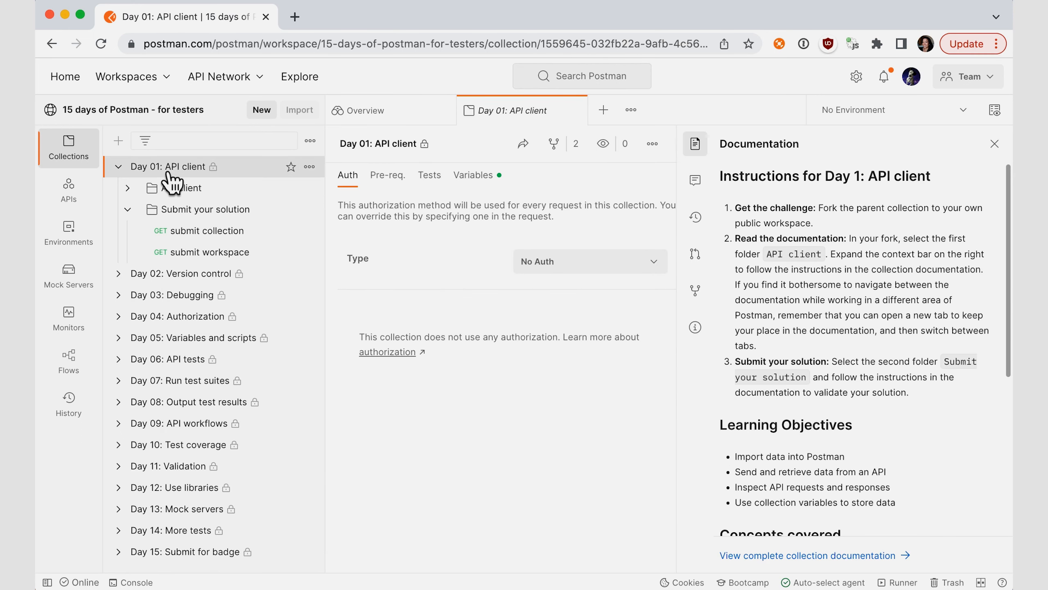
mouse_move(254, 195)
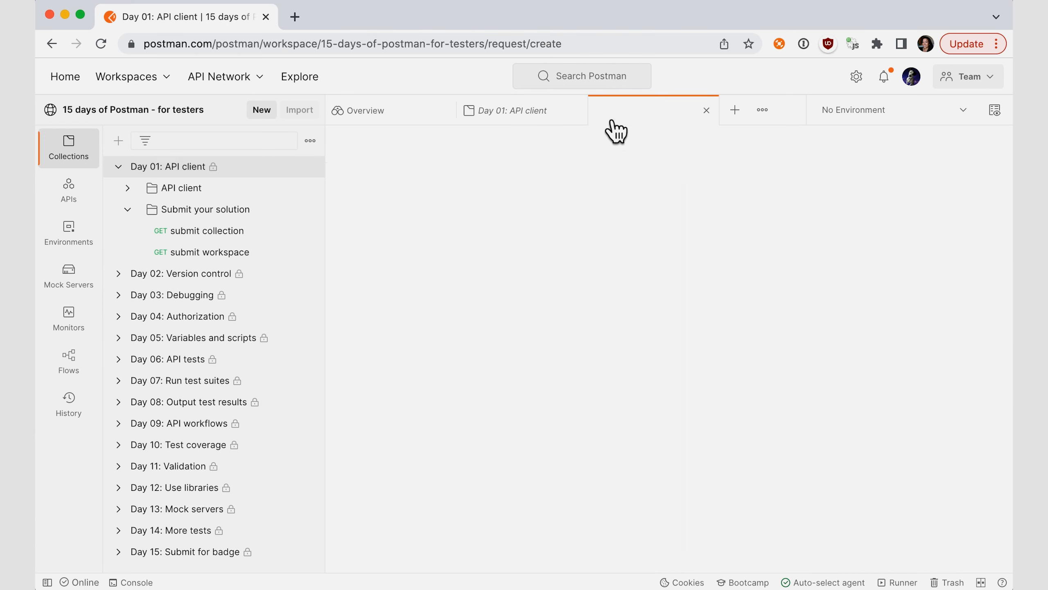
Switch back to the Day 01: API client collection tab, leaving the untitled request open.
left_click(734, 110)
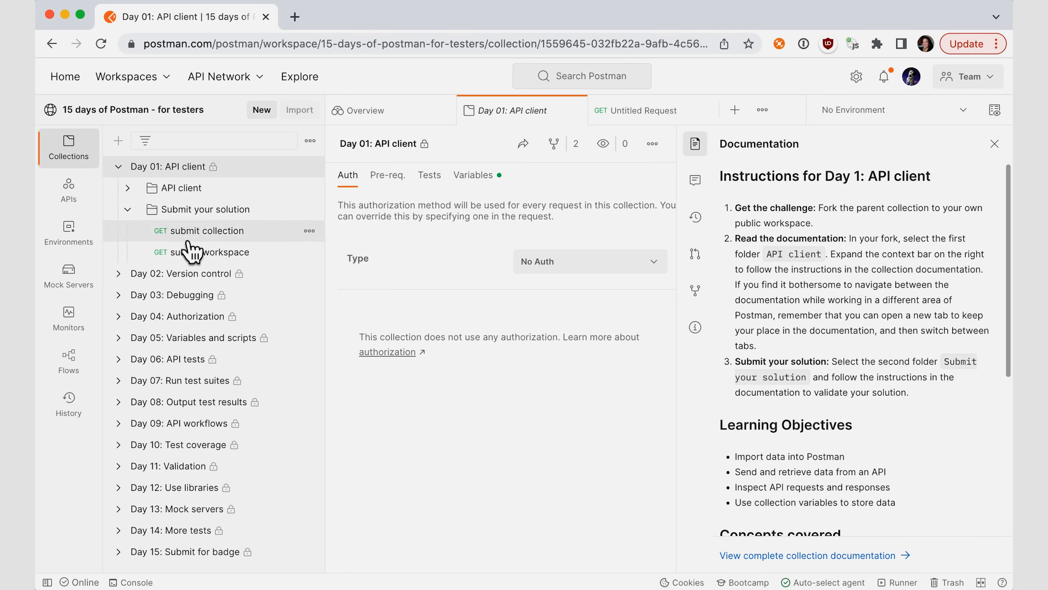
Open the submit collection request, hide its documentation pane, and show the Tests script.
left_click(205, 230)
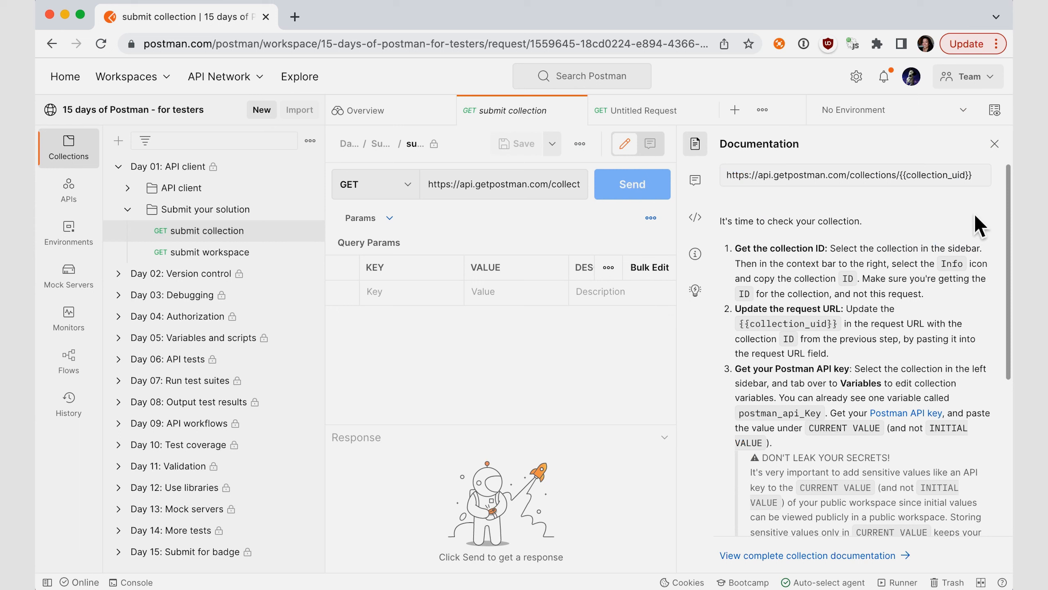
mouse_move(903, 331)
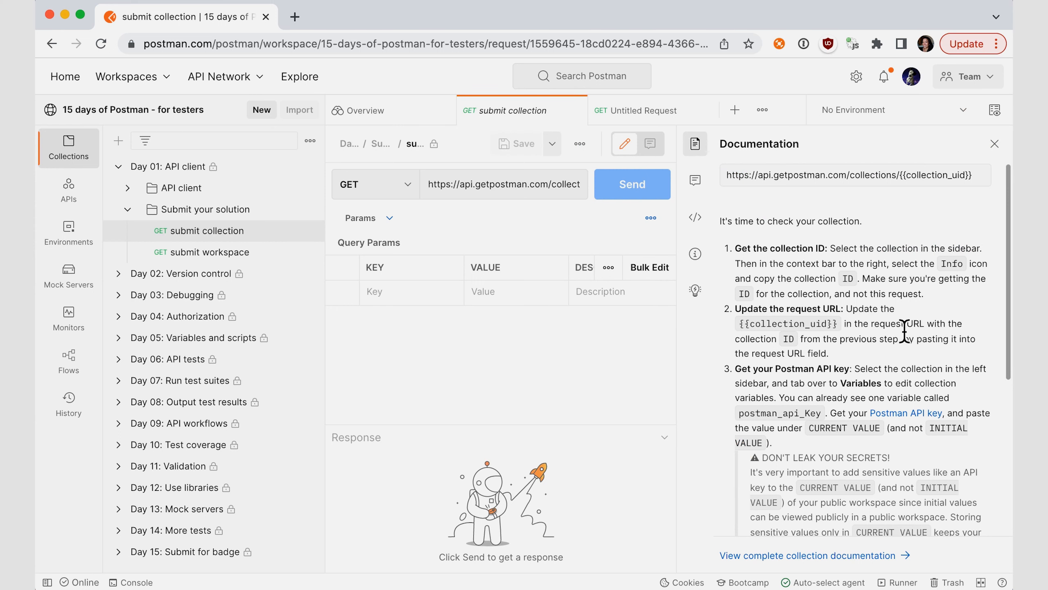
left_click(995, 143)
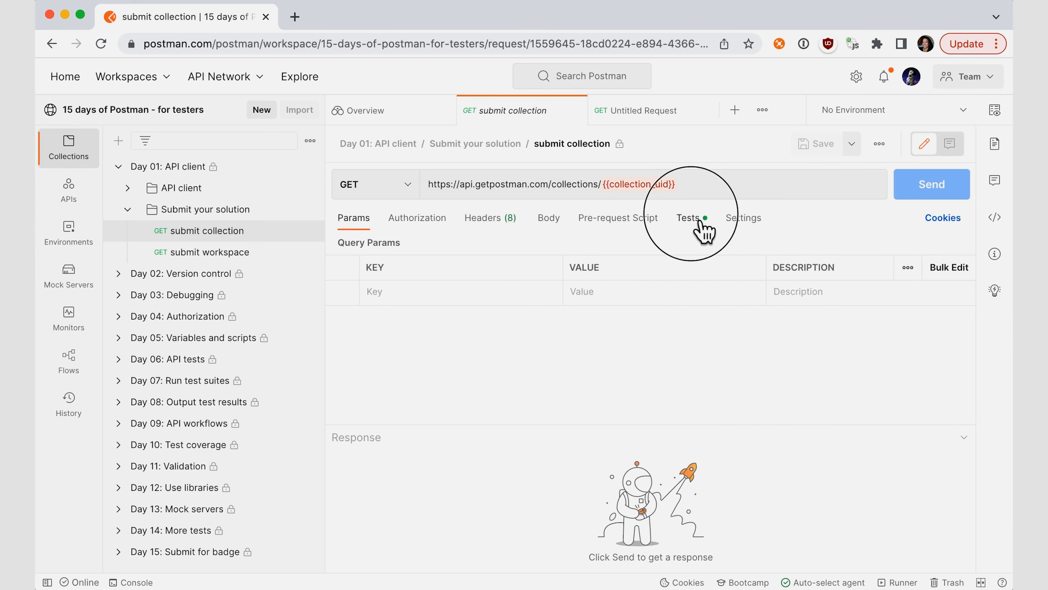
left_click(687, 217)
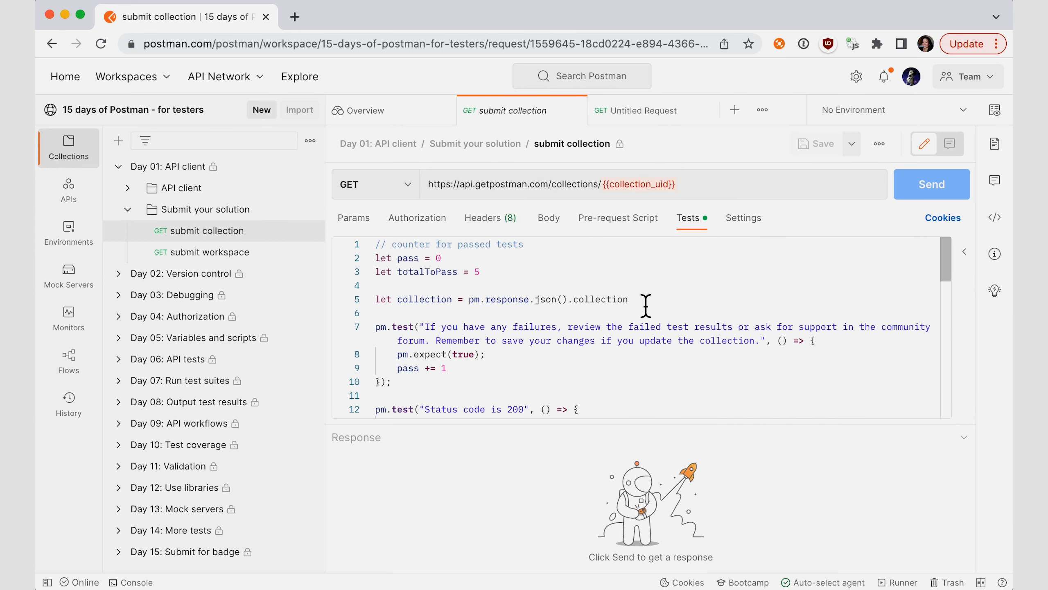